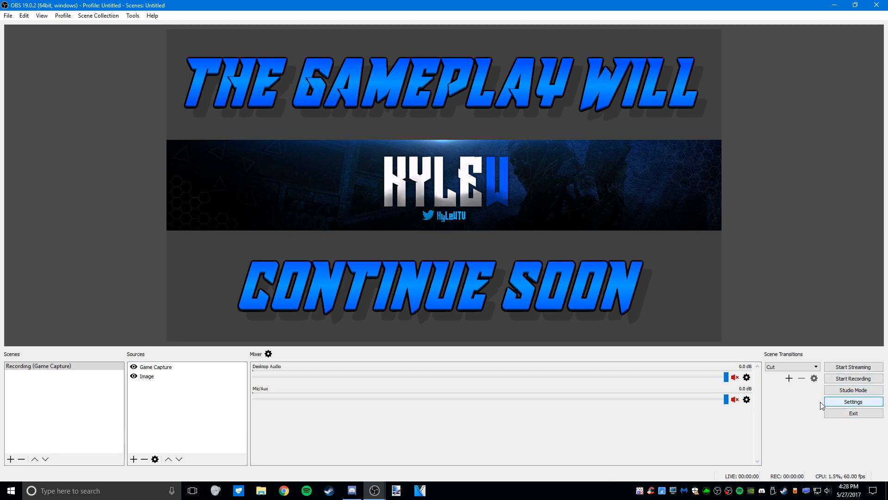
{"action": "mouse_move", "coordinate": [813, 405]}
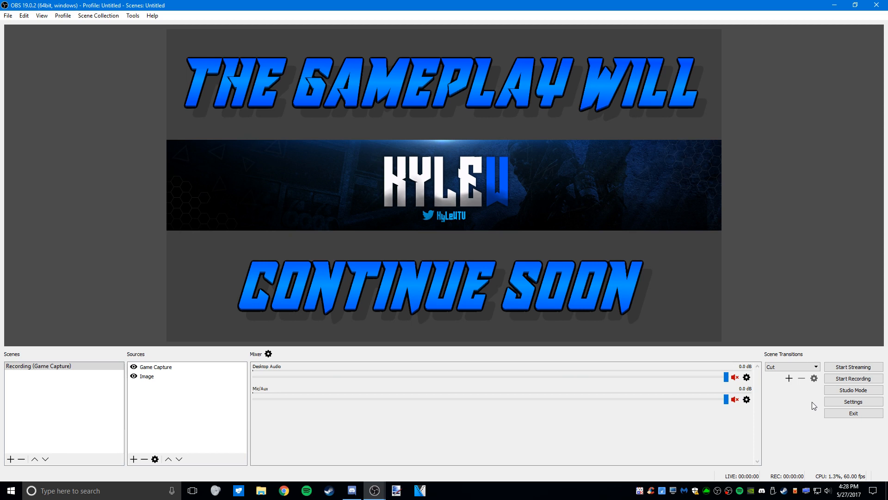
{"action": "mouse_move", "coordinate": [833, 328]}
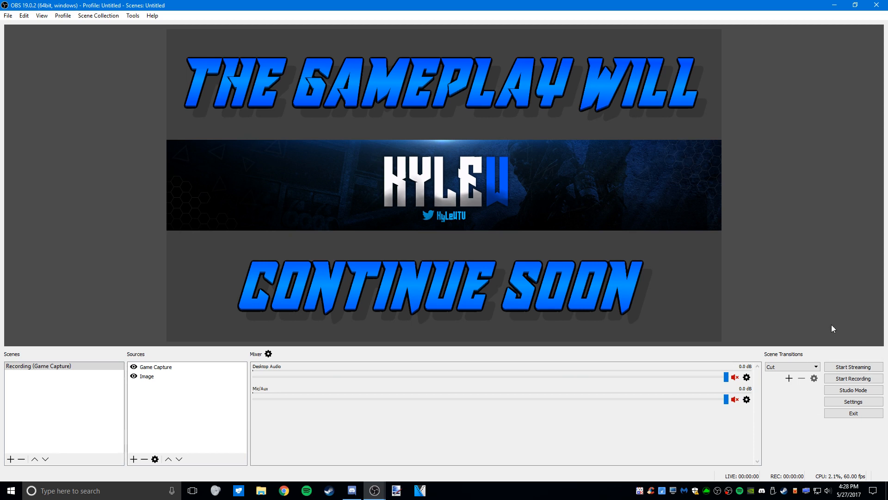
{"action": "mouse_move", "coordinate": [814, 402]}
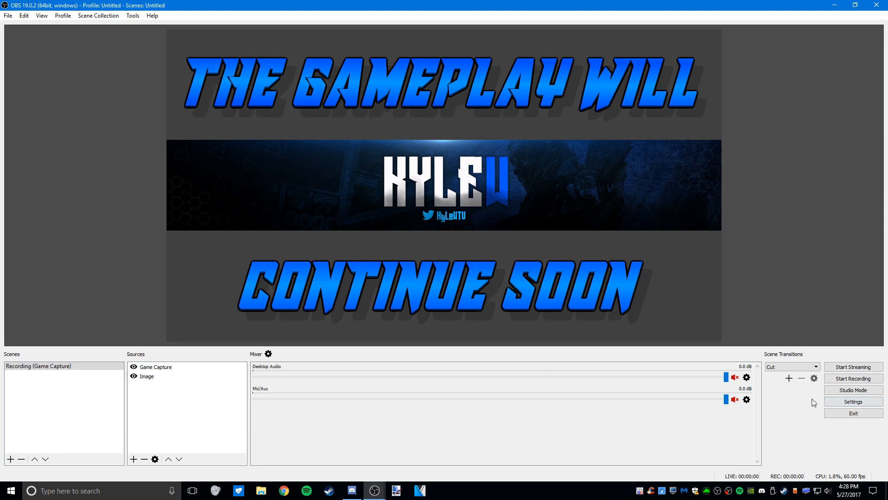
{"action": "mouse_move", "coordinate": [852, 401]}
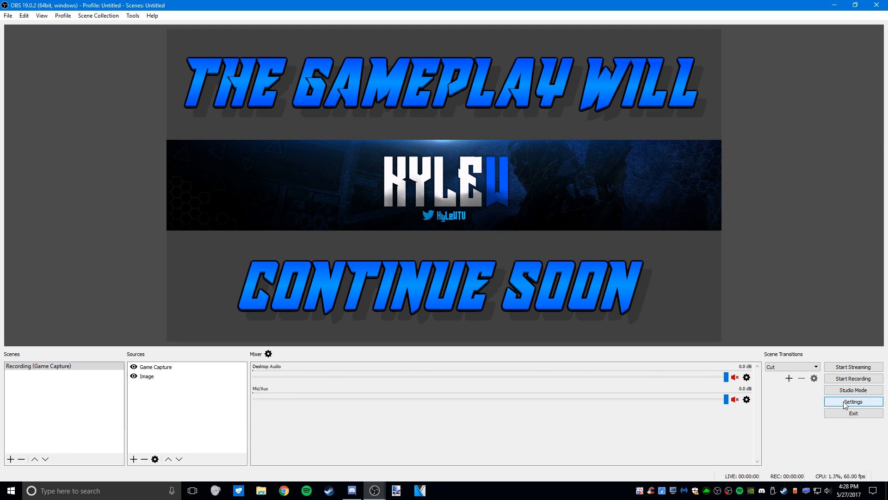
Keep the Default interface theme in the General settings
{"action": "left_click", "coordinate": [852, 401]}
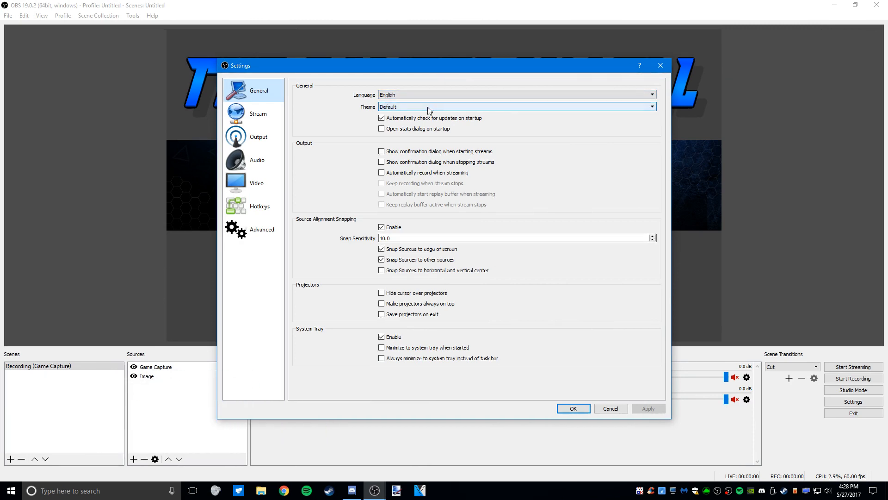
{"action": "left_click", "coordinate": [515, 106]}
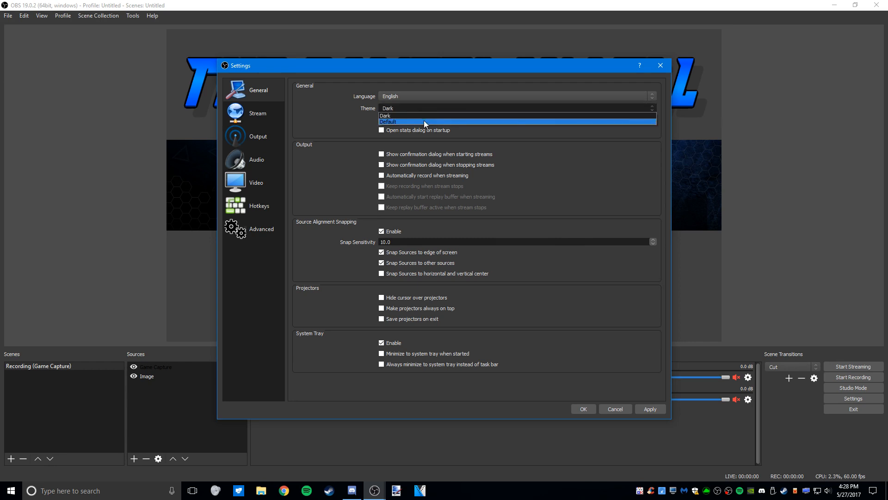
{"action": "left_click", "coordinate": [258, 113]}
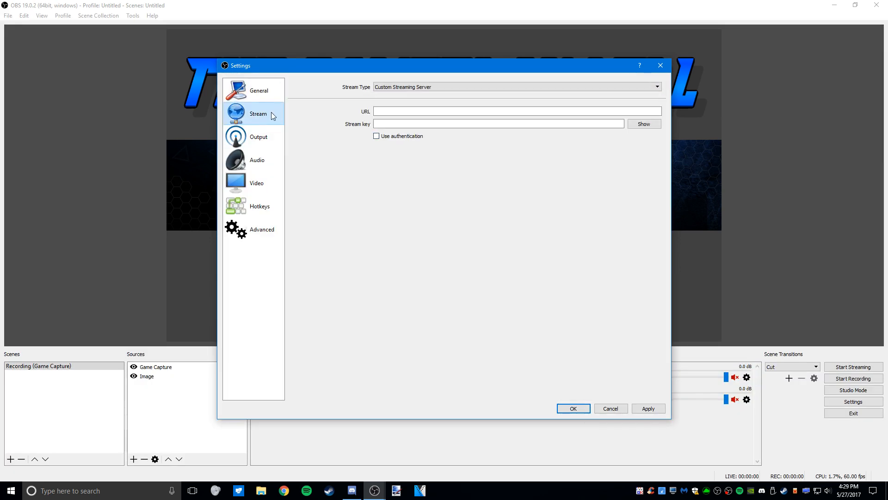
{"action": "mouse_move", "coordinate": [274, 120]}
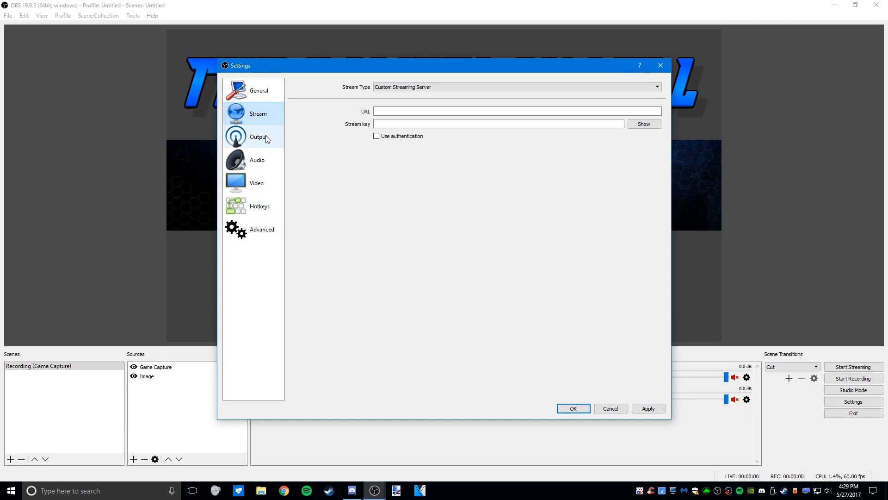
On the Output page, keep Advanced output mode and Standard recording type
{"action": "left_click", "coordinate": [259, 137]}
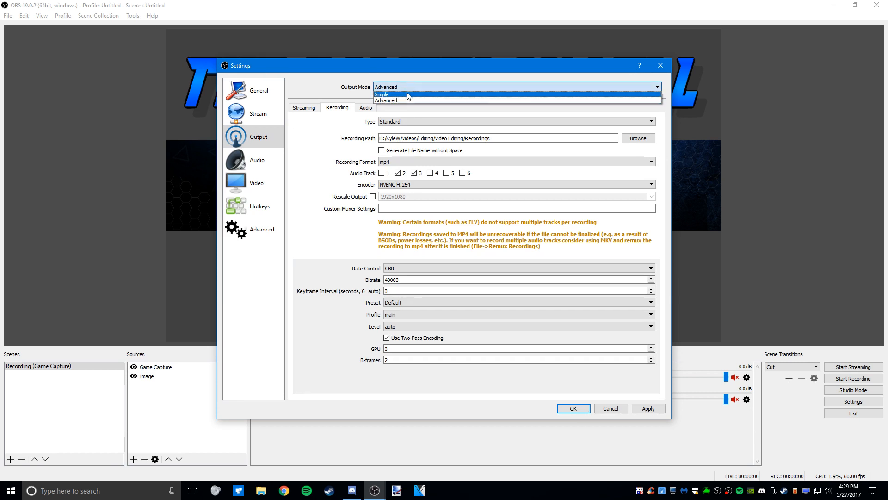
{"action": "left_click", "coordinate": [386, 100]}
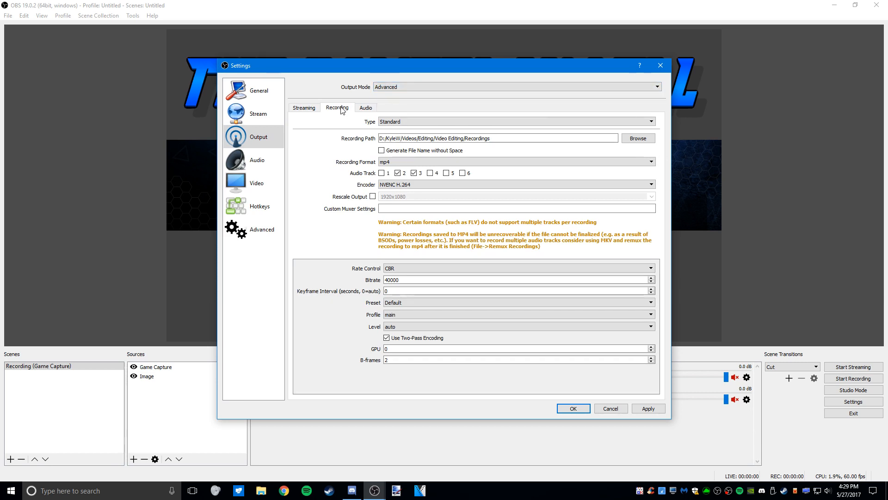
{"action": "left_click", "coordinate": [649, 121]}
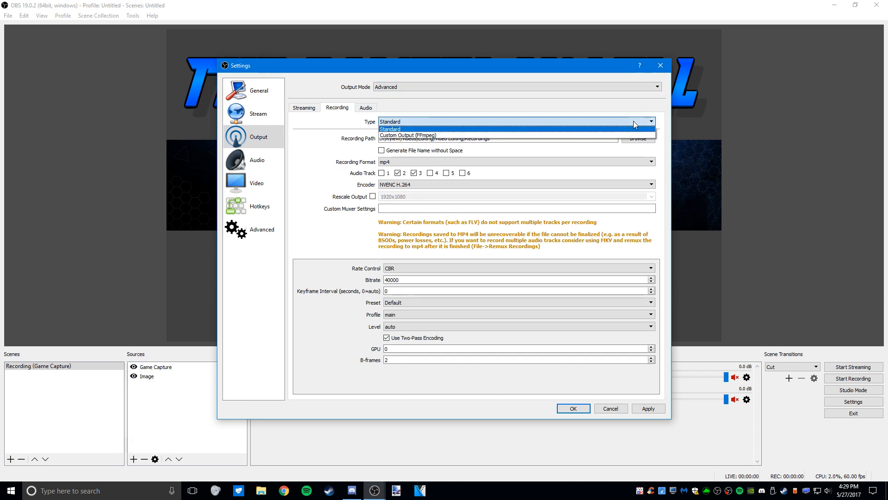
{"action": "left_click", "coordinate": [388, 128]}
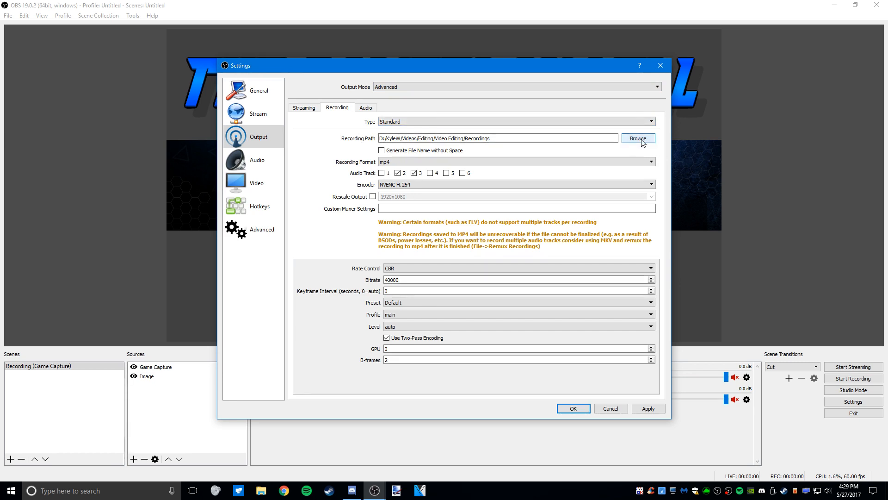
{"action": "mouse_move", "coordinate": [442, 156]}
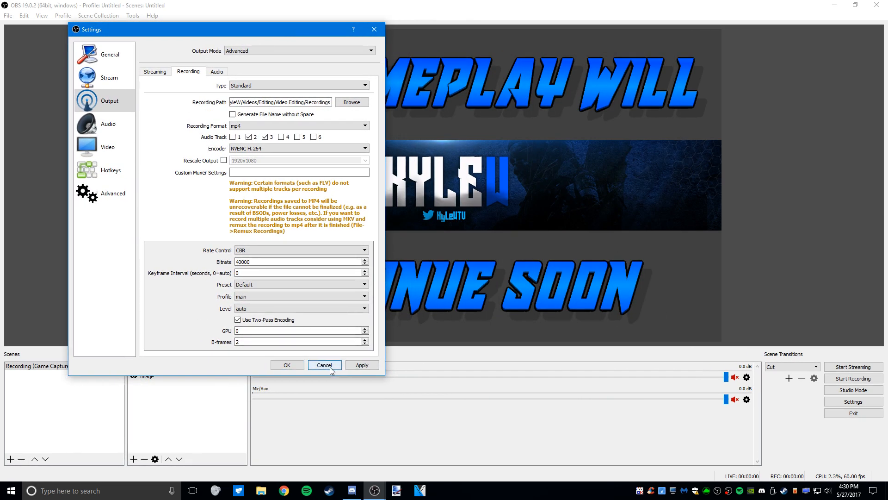
{"action": "left_click", "coordinate": [324, 365]}
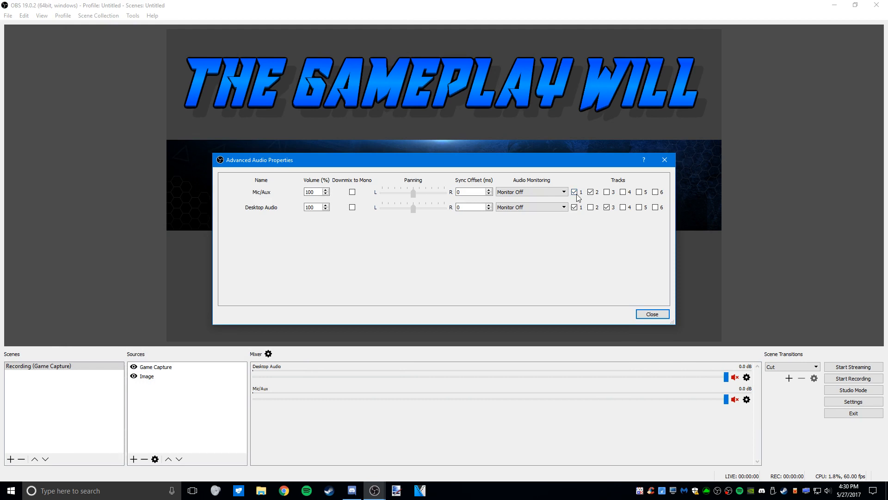
{"action": "left_click", "coordinate": [573, 191]}
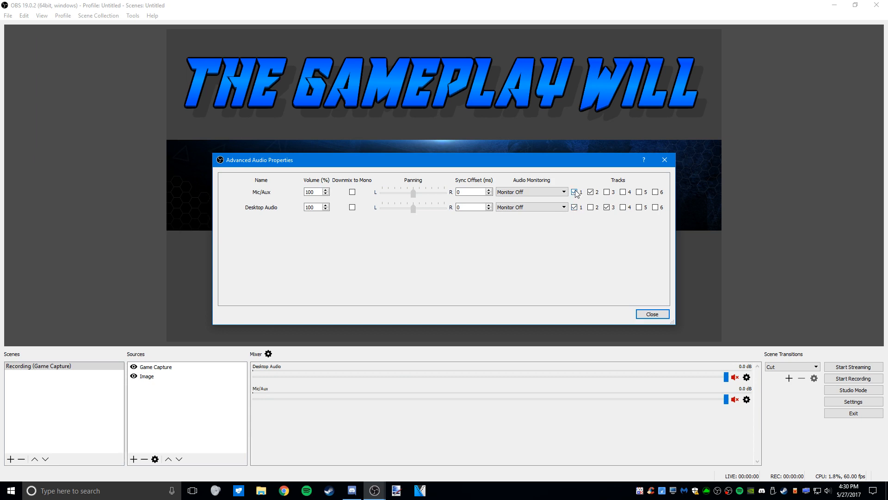
{"action": "left_click", "coordinate": [575, 192]}
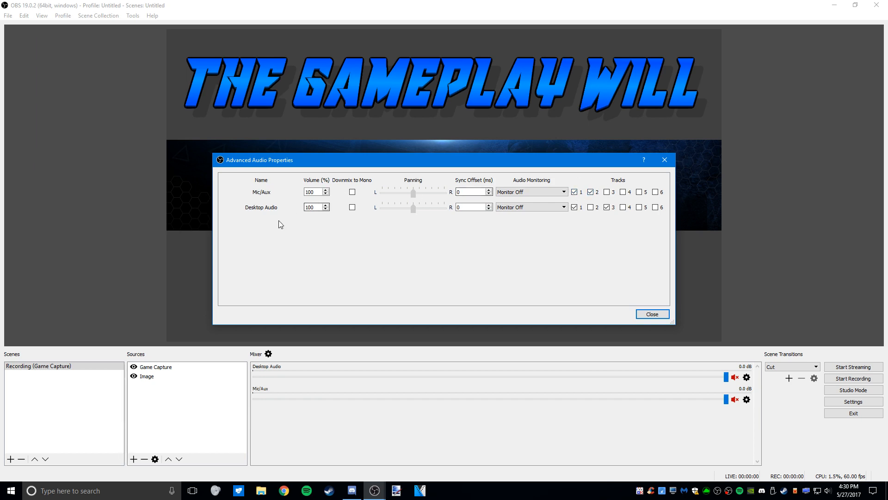
{"action": "left_click", "coordinate": [607, 207]}
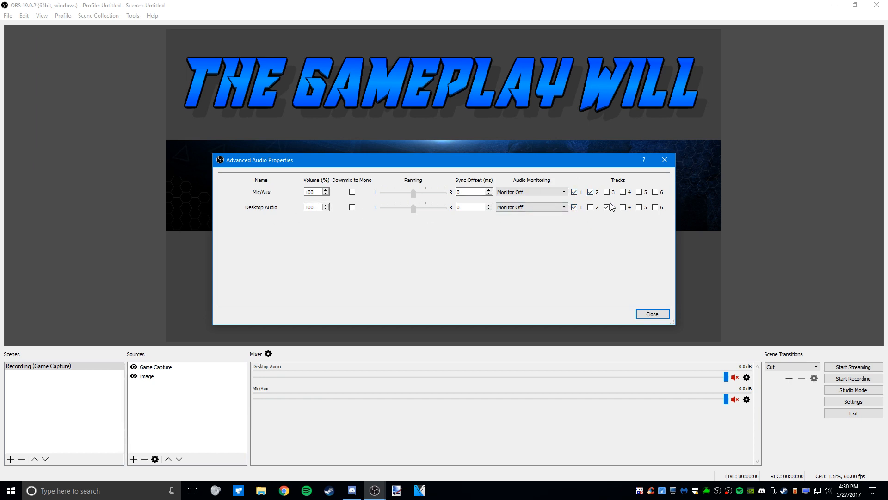
{"action": "left_click", "coordinate": [651, 314]}
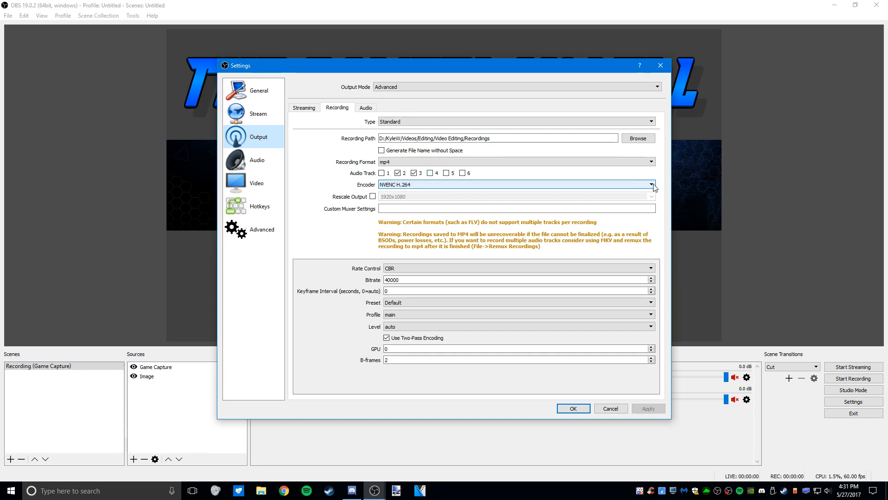
Keep the NVENC H.264 recording encoder and turn off Rescale Output
{"action": "left_click", "coordinate": [653, 184]}
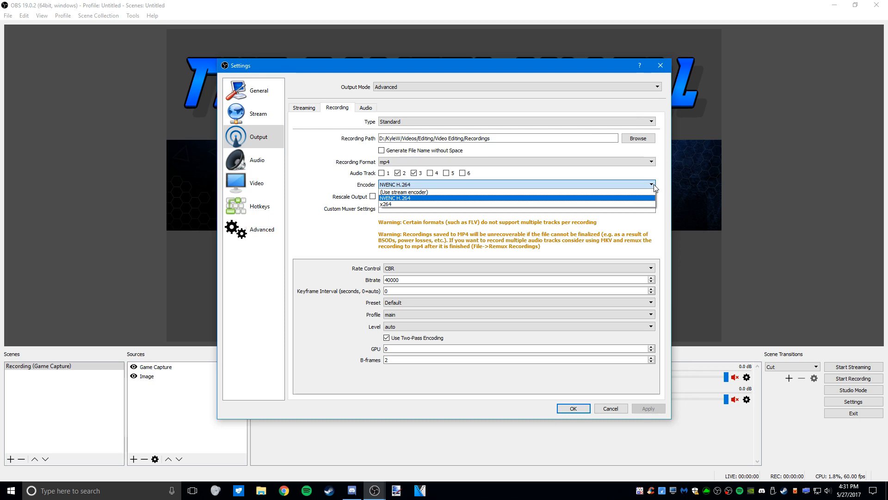
{"action": "mouse_move", "coordinate": [402, 204]}
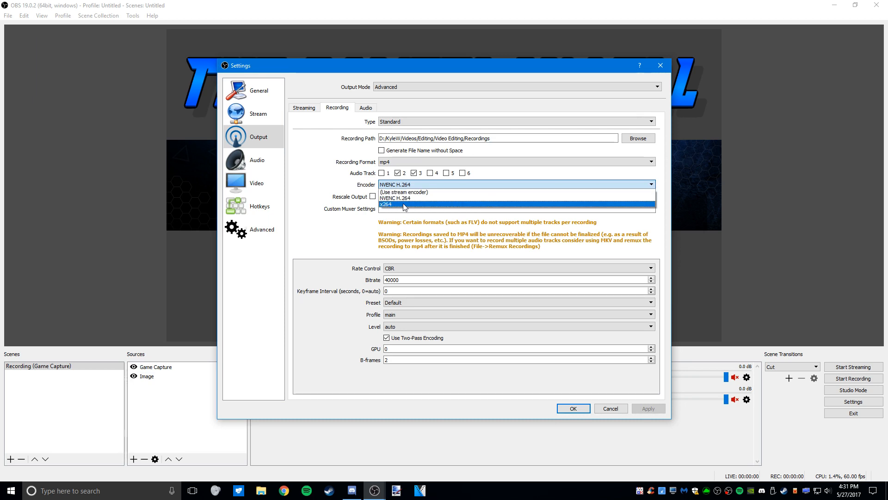
{"action": "left_click", "coordinate": [373, 196]}
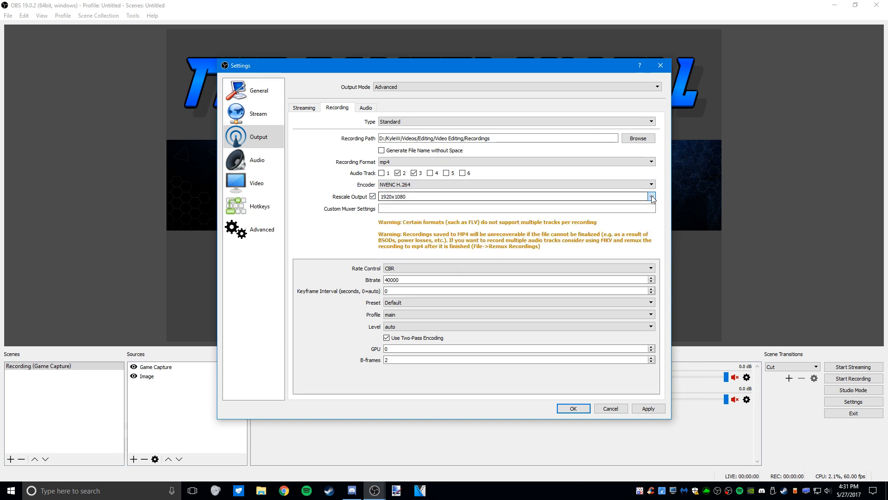
{"action": "left_click", "coordinate": [651, 196]}
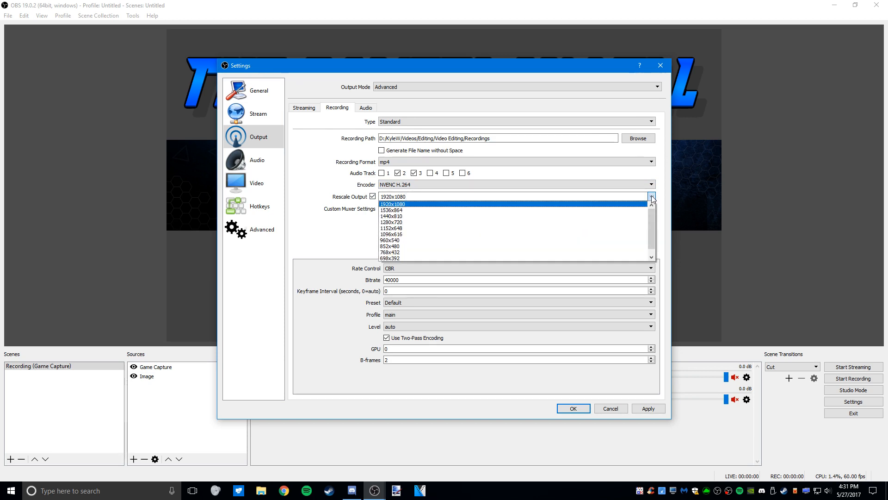
{"action": "mouse_move", "coordinate": [521, 221]}
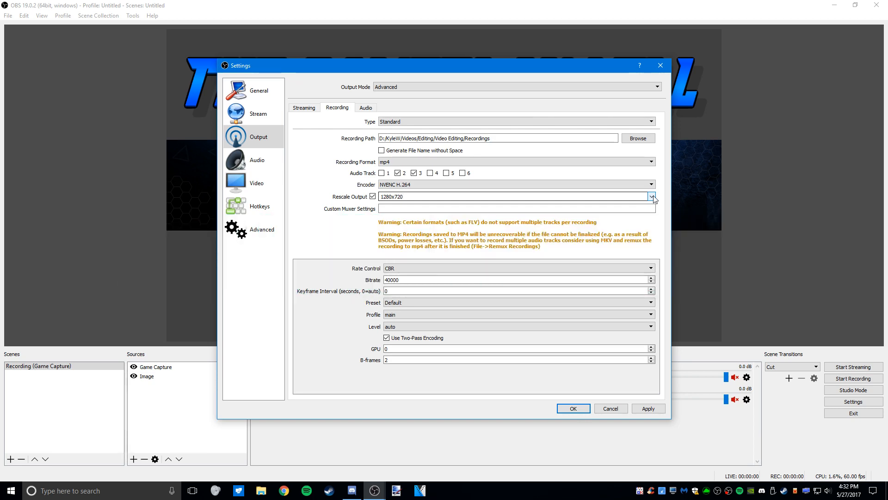
{"action": "left_click", "coordinate": [373, 196]}
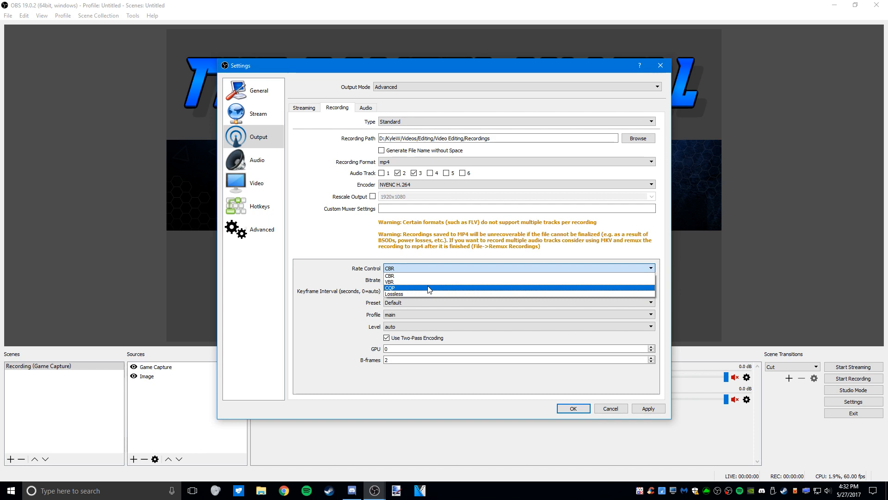
Keep CBR rate control at 40000 bitrate, then show the per-track audio bitrates
{"action": "left_click", "coordinate": [390, 276]}
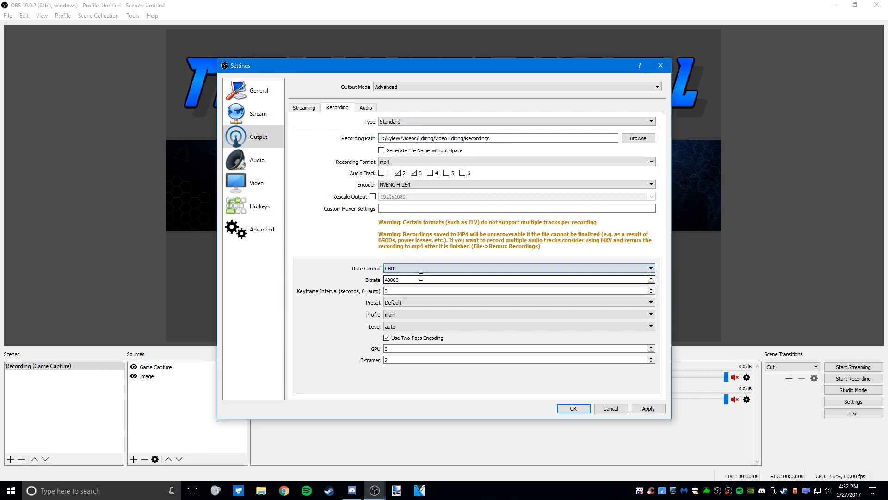
{"action": "left_click", "coordinate": [651, 268]}
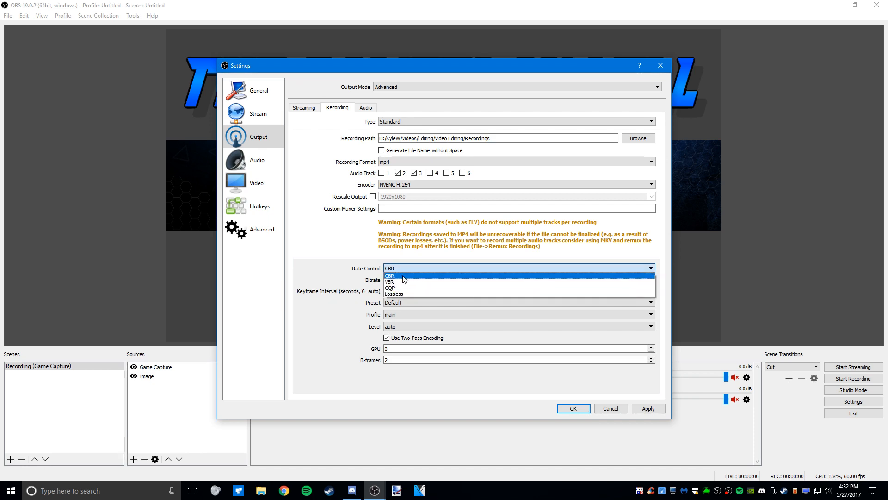
{"action": "left_click", "coordinate": [390, 275]}
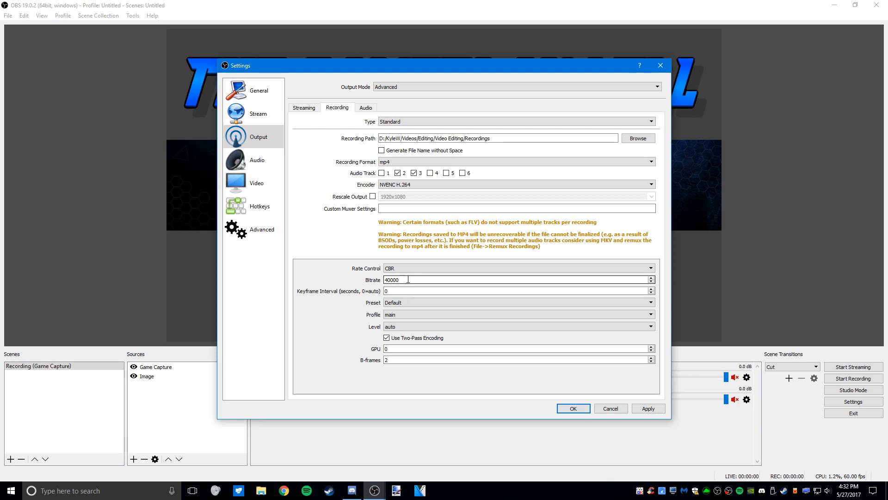
{"action": "mouse_move", "coordinate": [425, 281]}
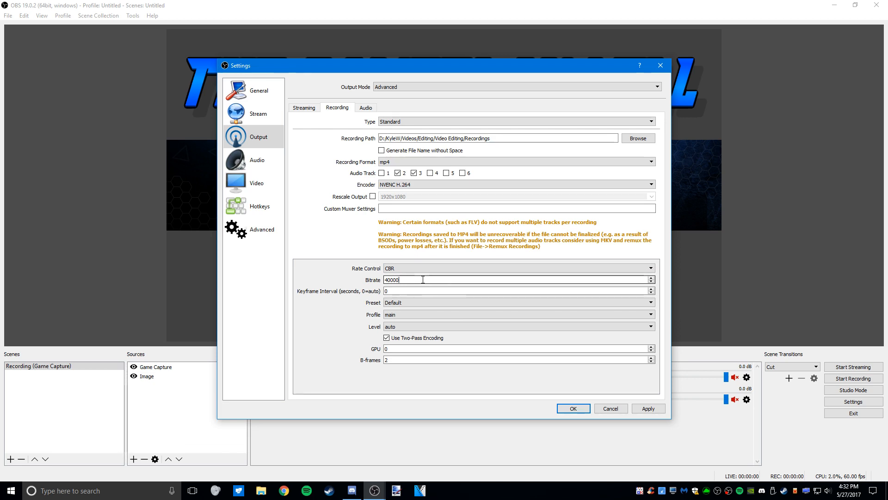
{"action": "mouse_move", "coordinate": [358, 281]}
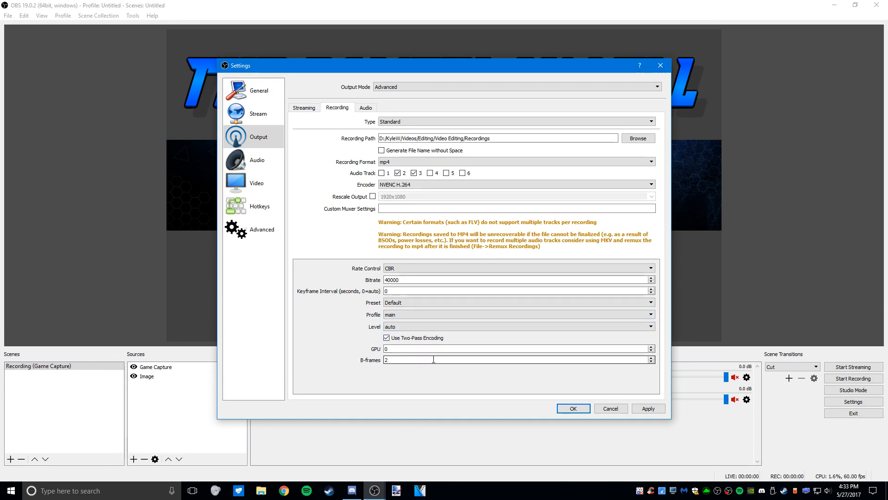
{"action": "left_click", "coordinate": [365, 107]}
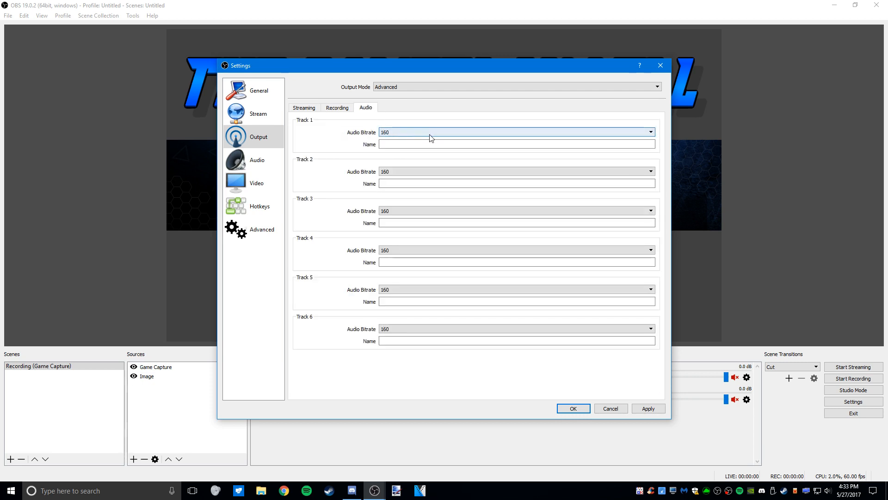
{"action": "mouse_move", "coordinate": [412, 328]}
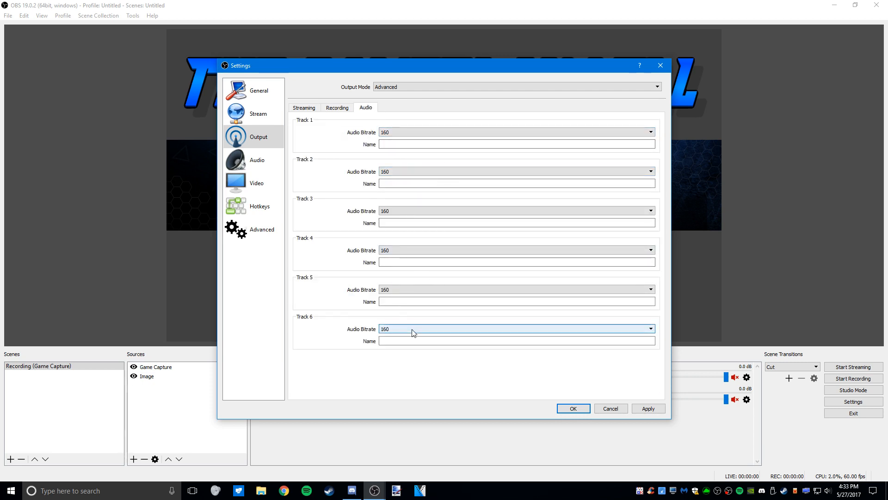
Check the microphone in Windows Sound and choose the desktop audio device
{"action": "left_click", "coordinate": [257, 160]}
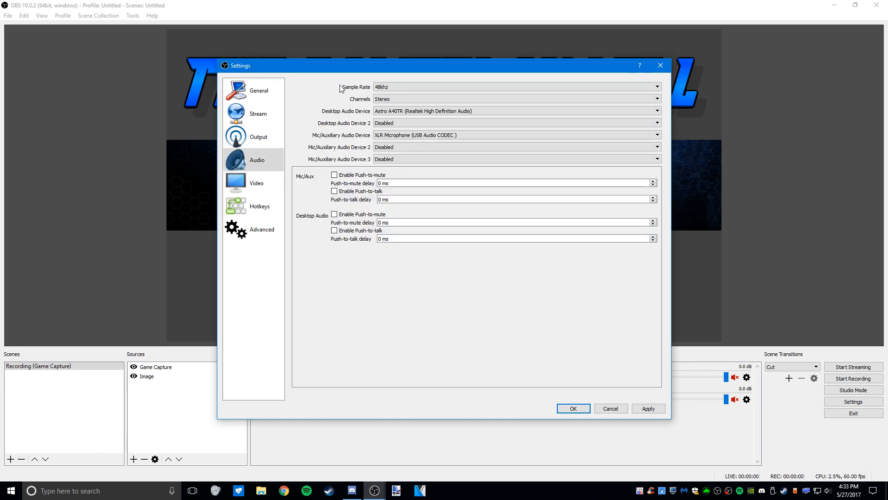
{"action": "mouse_move", "coordinate": [831, 493]}
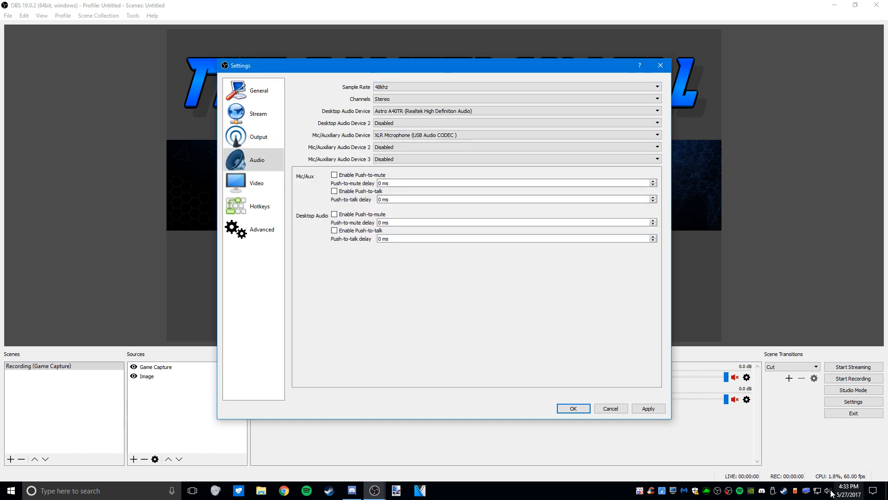
{"action": "right_click", "coordinate": [830, 490]}
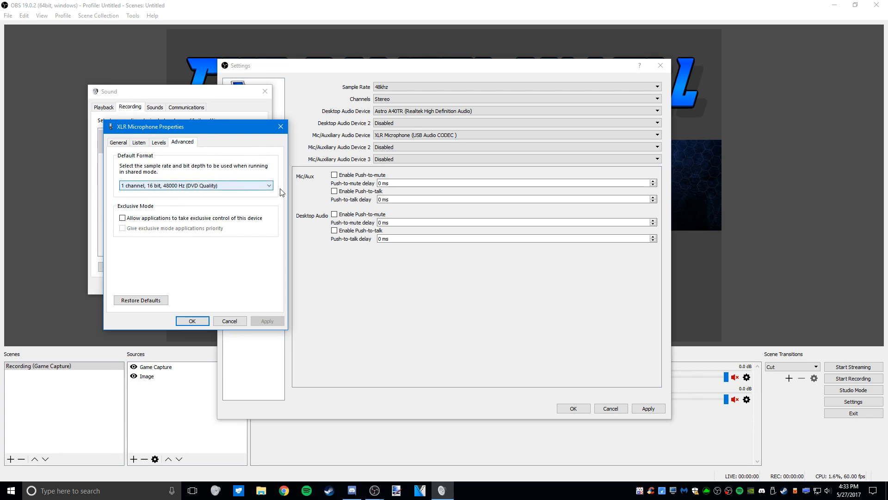
{"action": "left_click", "coordinate": [268, 185]}
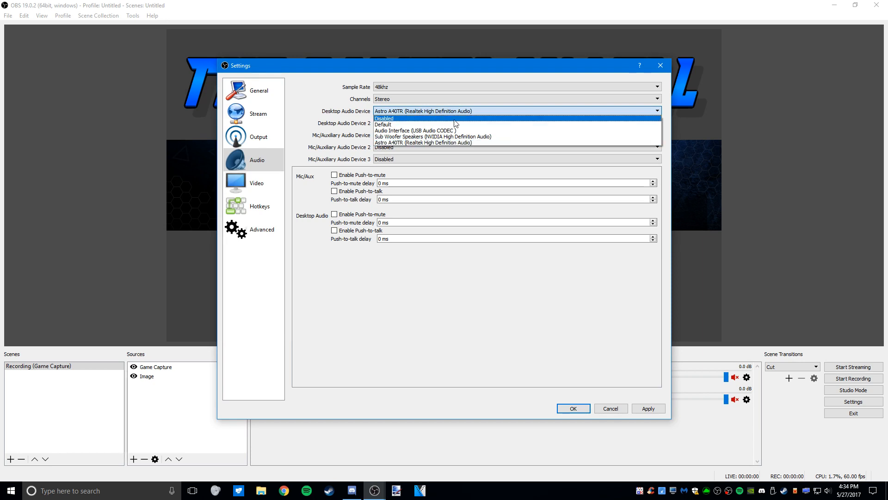
{"action": "mouse_move", "coordinate": [456, 124]}
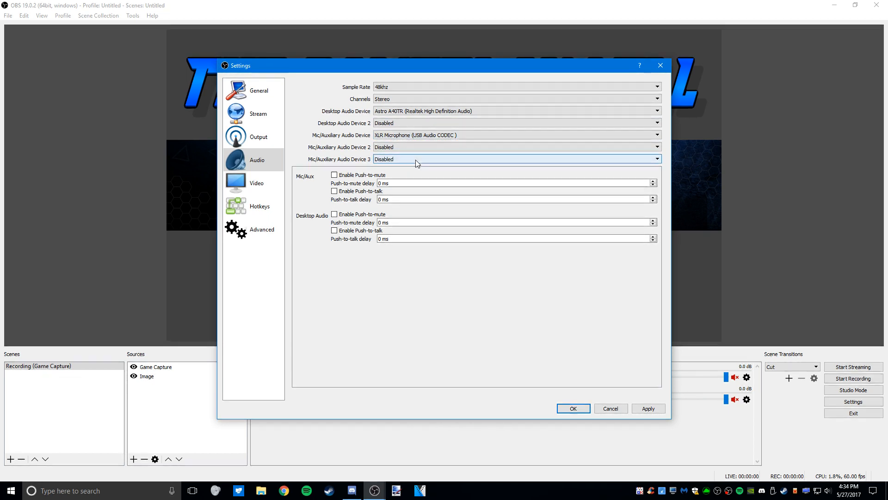
Keep 1920x1080 base and output resolution at 60 FPS with Lanczos downscaling
{"action": "left_click", "coordinate": [257, 183]}
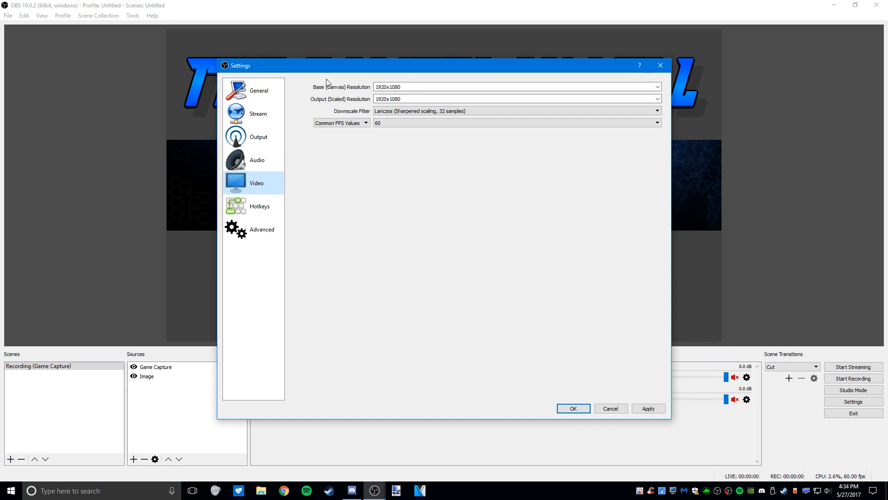
{"action": "mouse_move", "coordinate": [312, 90]}
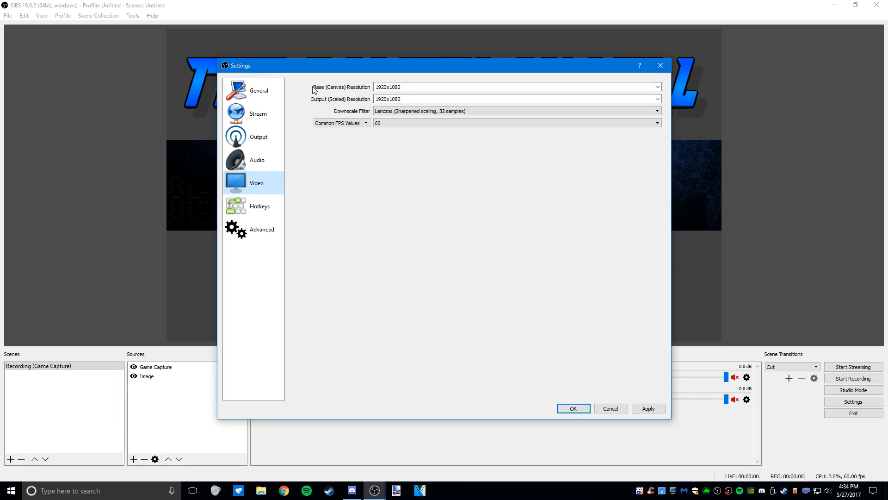
{"action": "mouse_move", "coordinate": [367, 90]}
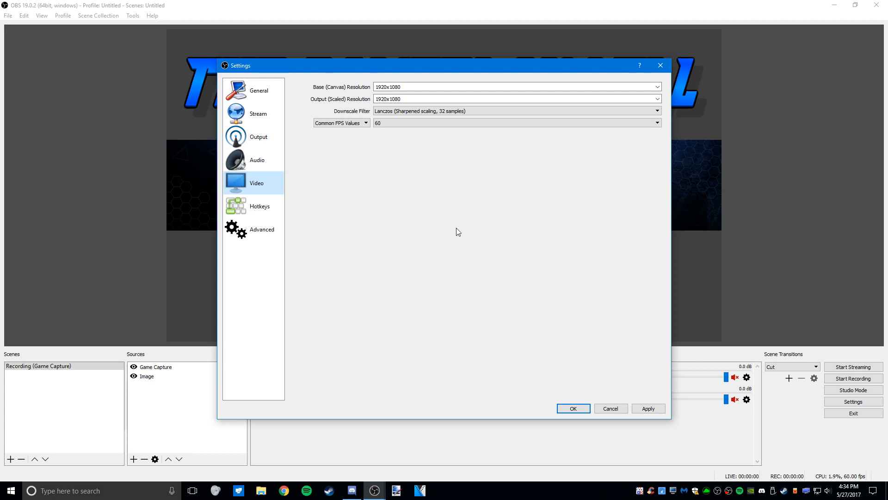
{"action": "mouse_move", "coordinate": [258, 137]}
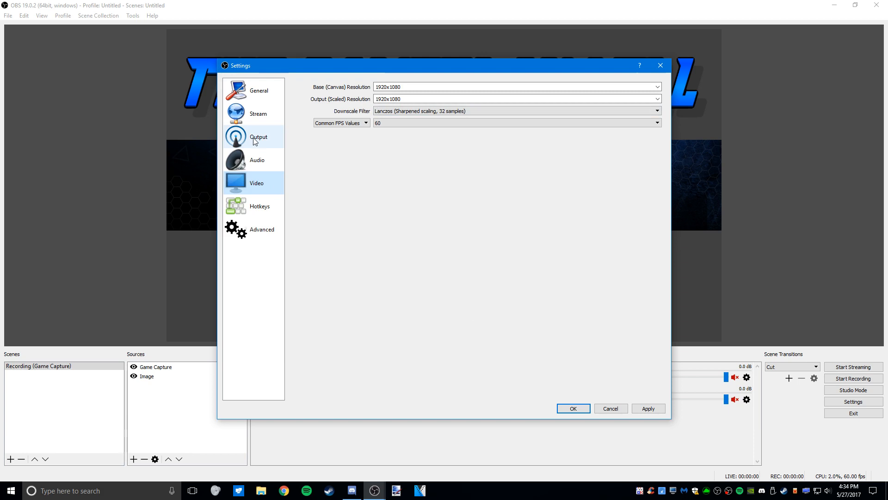
{"action": "left_click", "coordinate": [258, 137]}
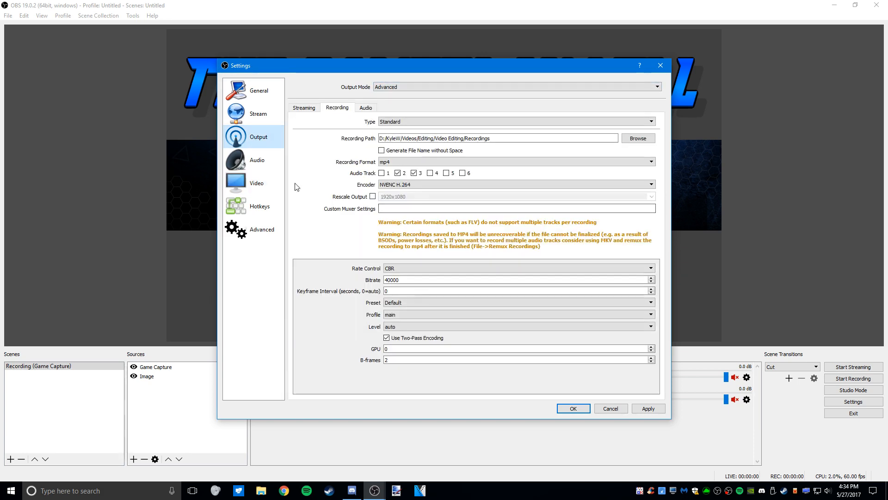
{"action": "left_click", "coordinate": [256, 182]}
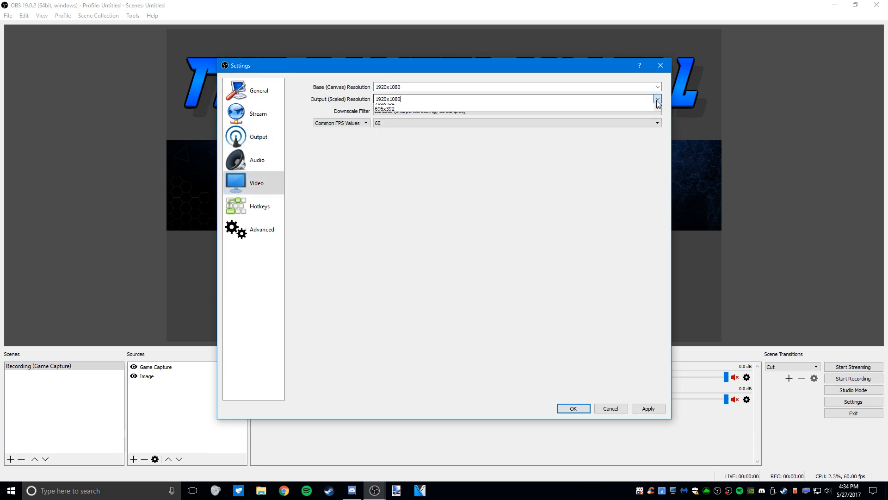
{"action": "left_click", "coordinate": [656, 99]}
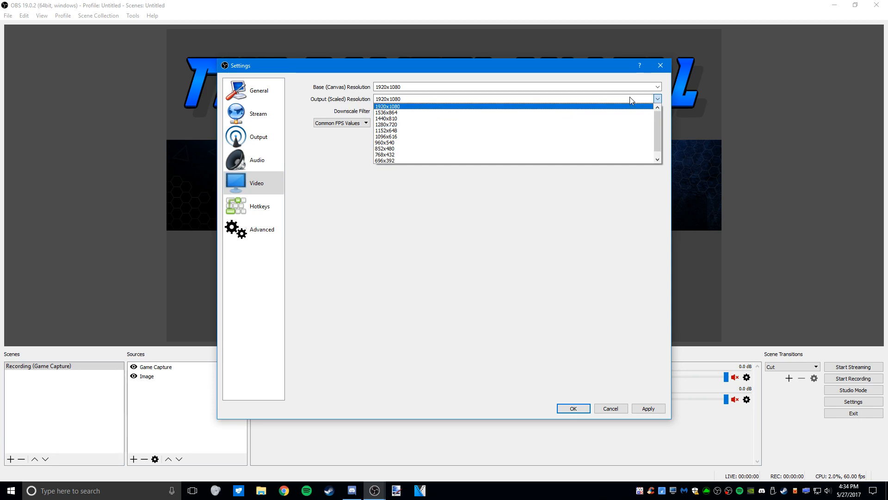
{"action": "left_click", "coordinate": [656, 110]}
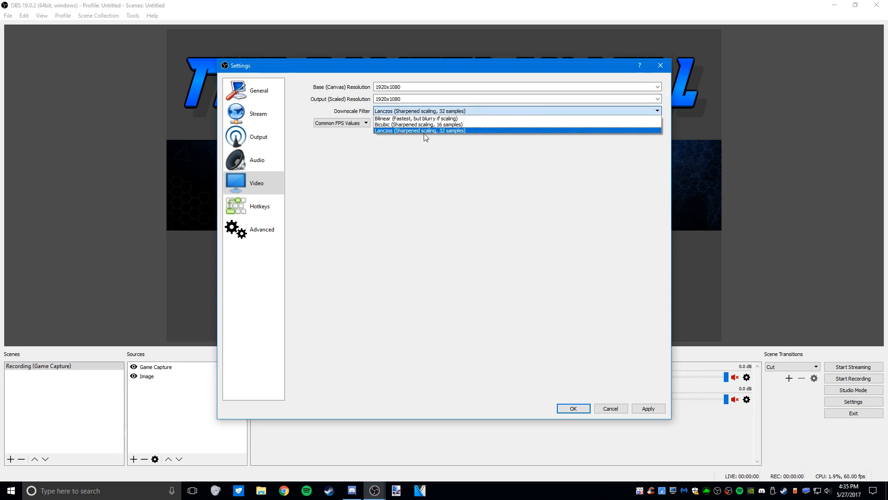
{"action": "left_click", "coordinate": [420, 130]}
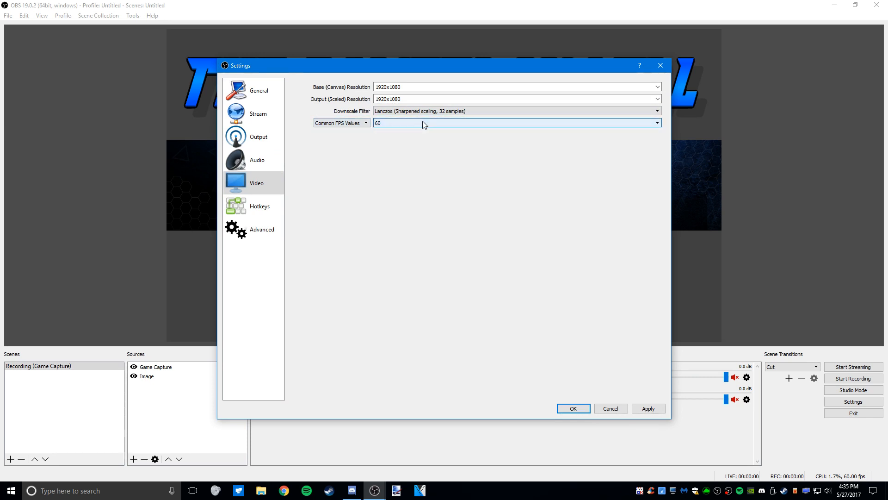
Show the Hotkeys page, leaving every shortcut unassigned
{"action": "left_click", "coordinate": [259, 206]}
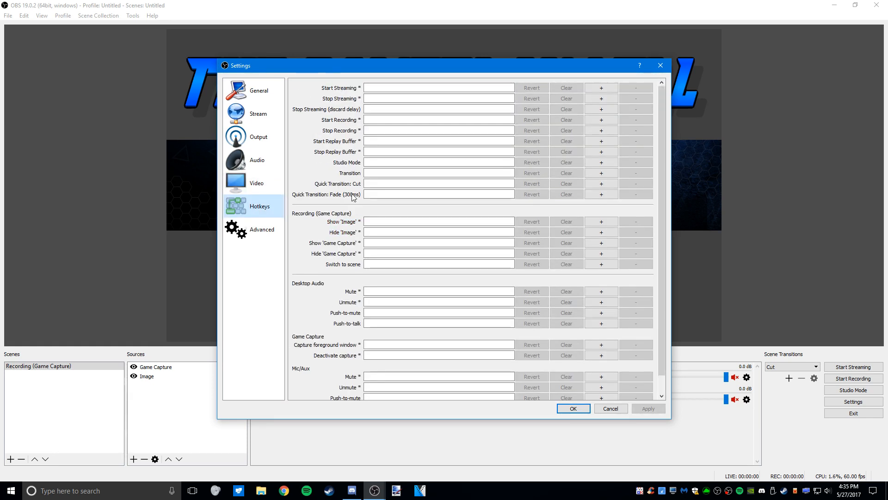
{"action": "mouse_move", "coordinate": [293, 194]}
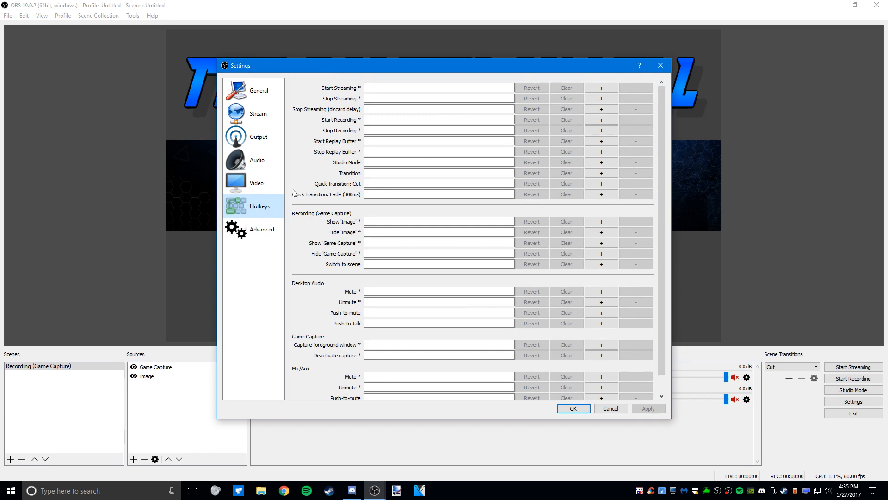
{"action": "mouse_move", "coordinate": [859, 381]}
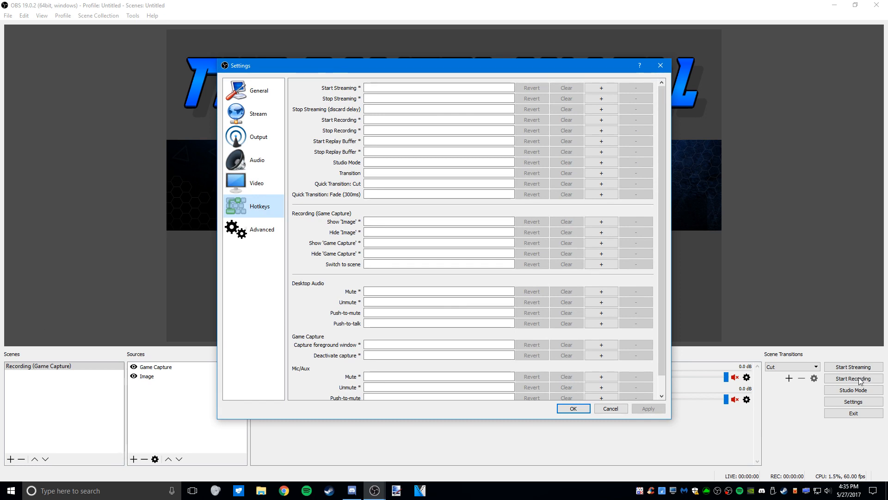
{"action": "mouse_move", "coordinate": [685, 241]}
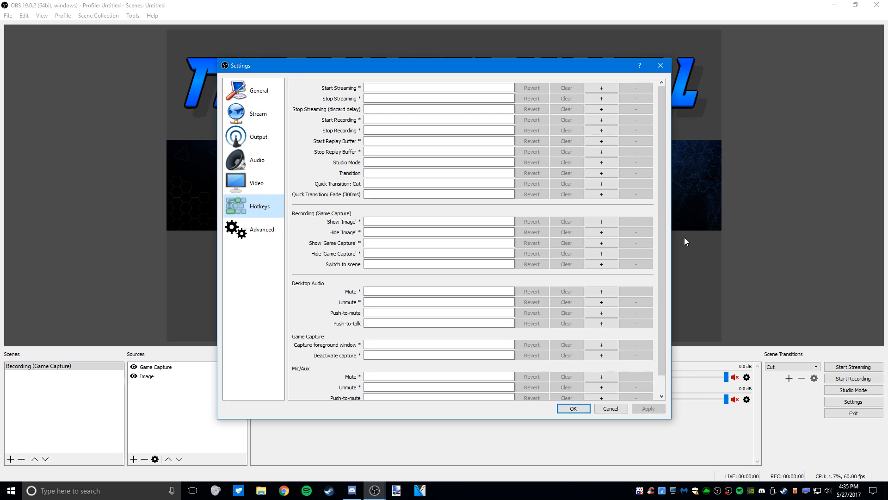
{"action": "mouse_move", "coordinate": [860, 383]}
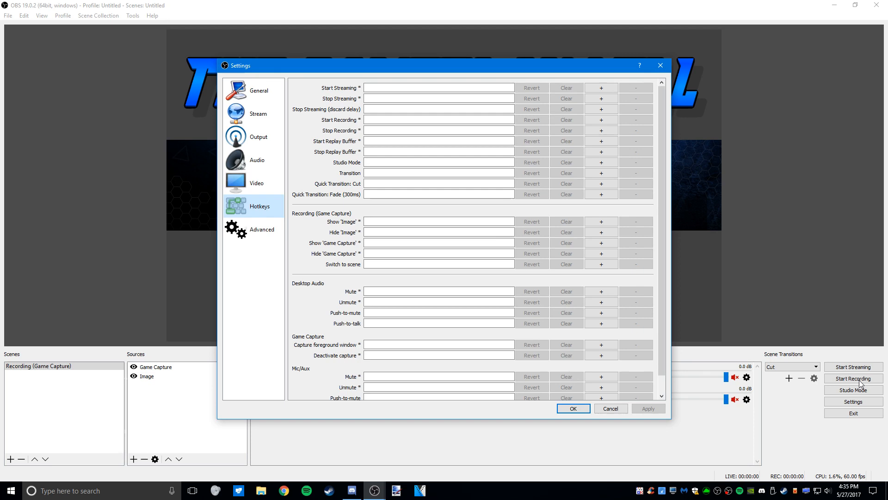
Confirm Above Normal process priority on the Advanced page and save with OK
{"action": "left_click", "coordinate": [261, 229]}
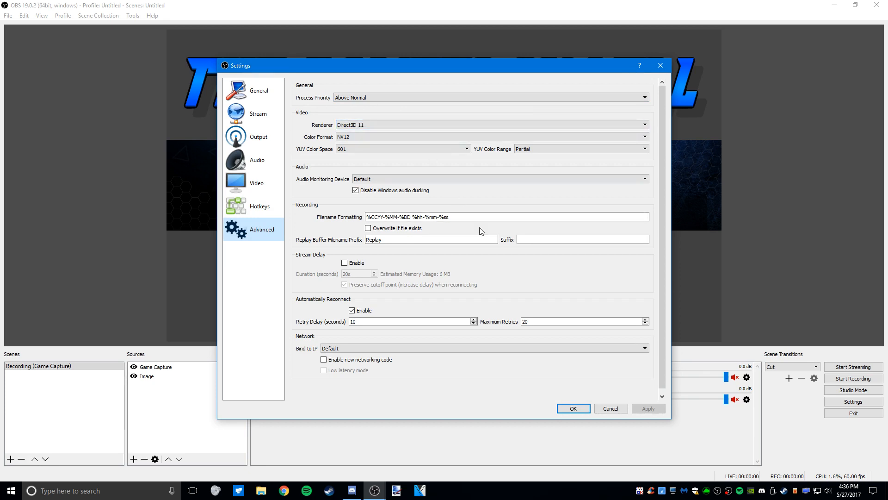
{"action": "scroll", "scroll_direction": "up", "scroll_amount": 3}
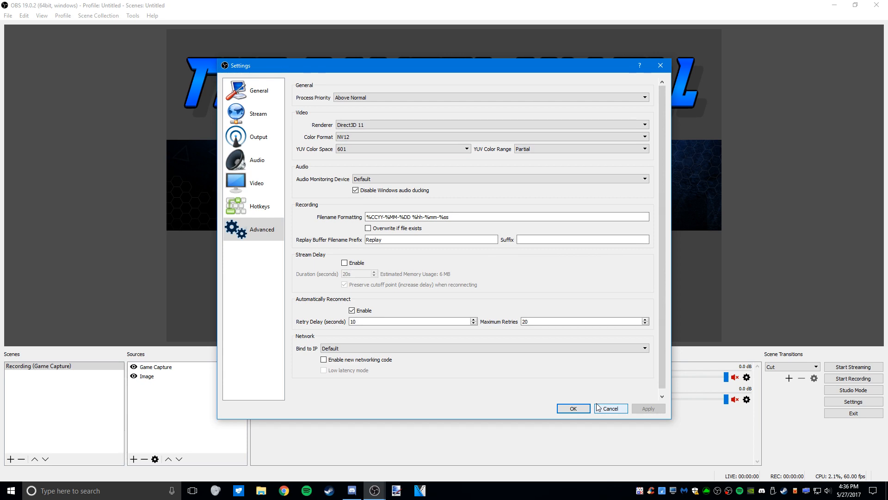
{"action": "mouse_move", "coordinate": [573, 408]}
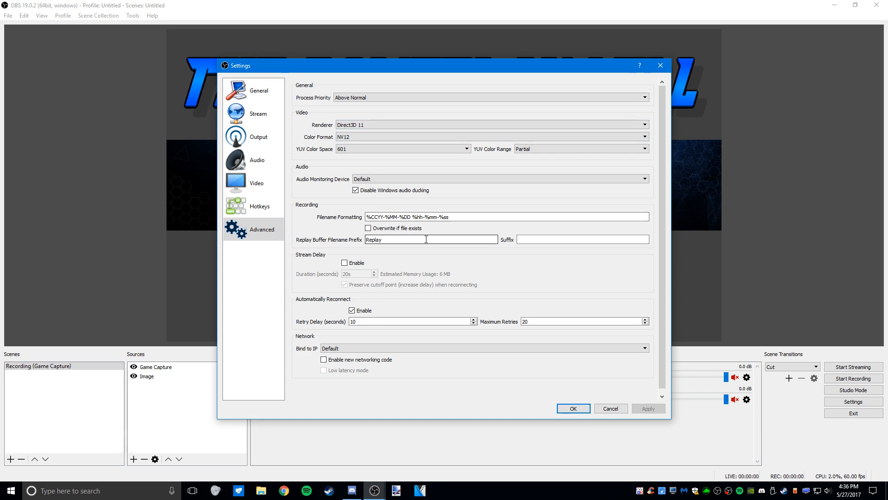
{"action": "mouse_move", "coordinate": [417, 249]}
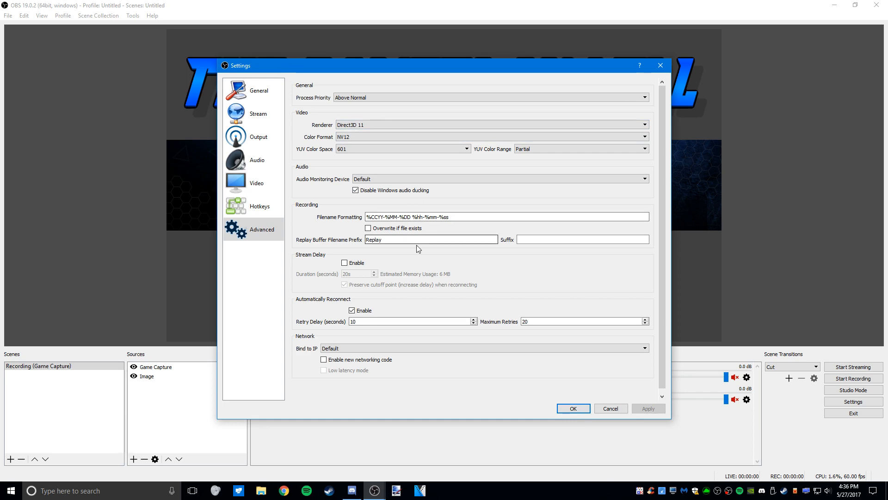
{"action": "left_click", "coordinate": [465, 148]}
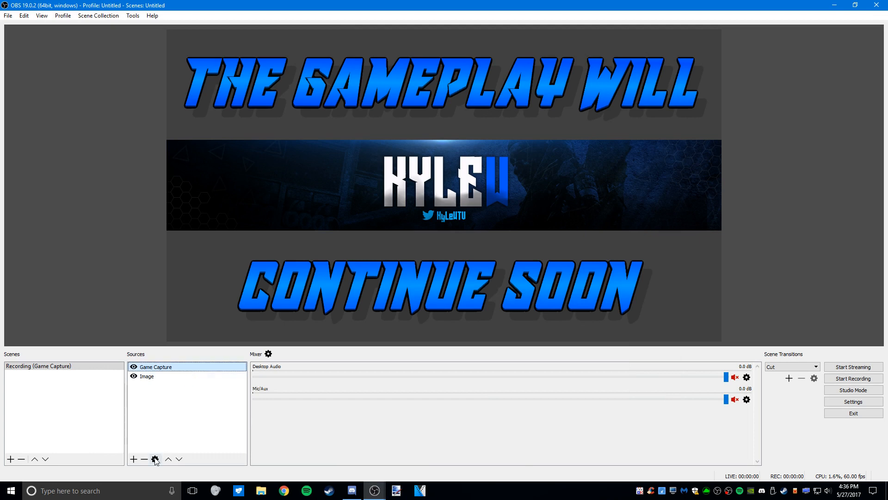
{"action": "mouse_move", "coordinate": [156, 459]}
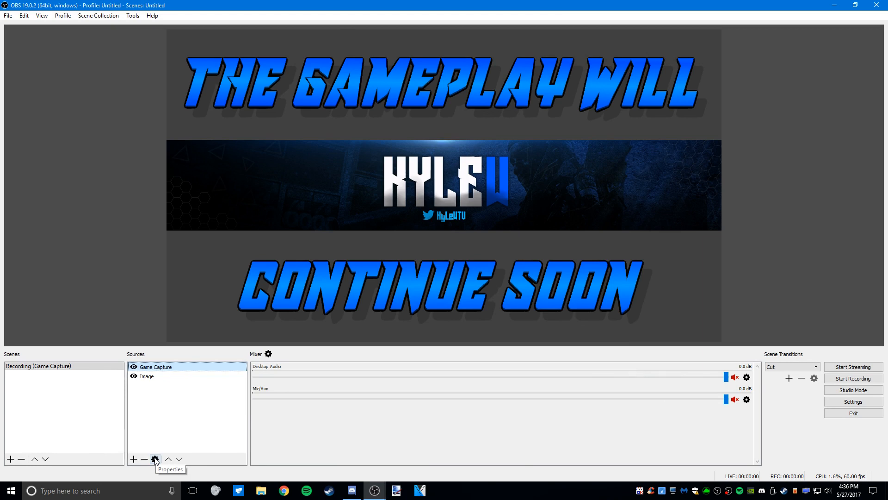
{"action": "left_click", "coordinate": [133, 459]}
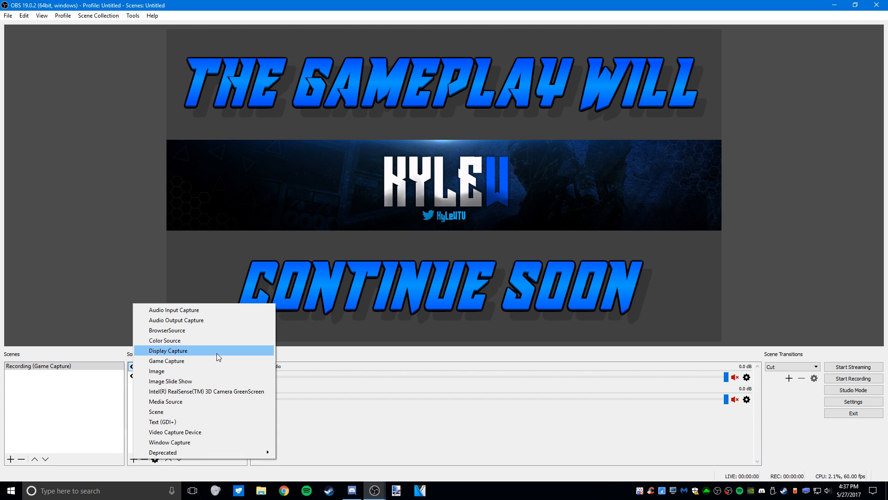
{"action": "left_click", "coordinate": [157, 370]}
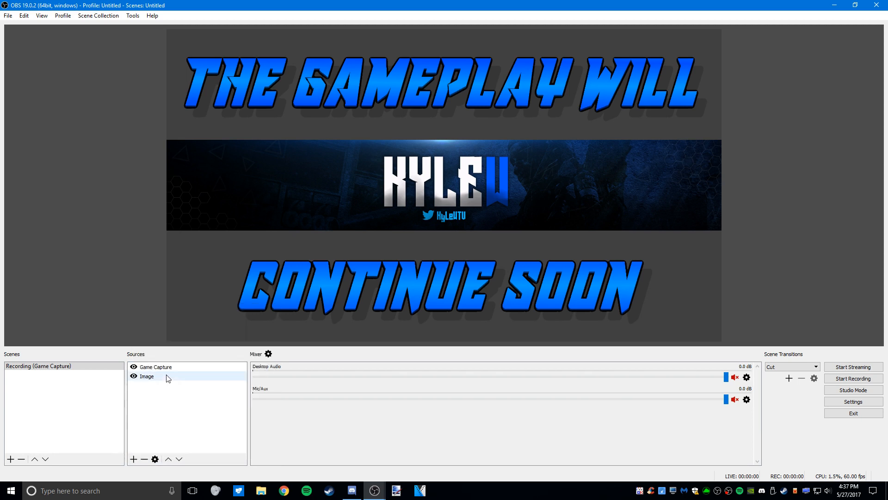
{"action": "left_click", "coordinate": [156, 366]}
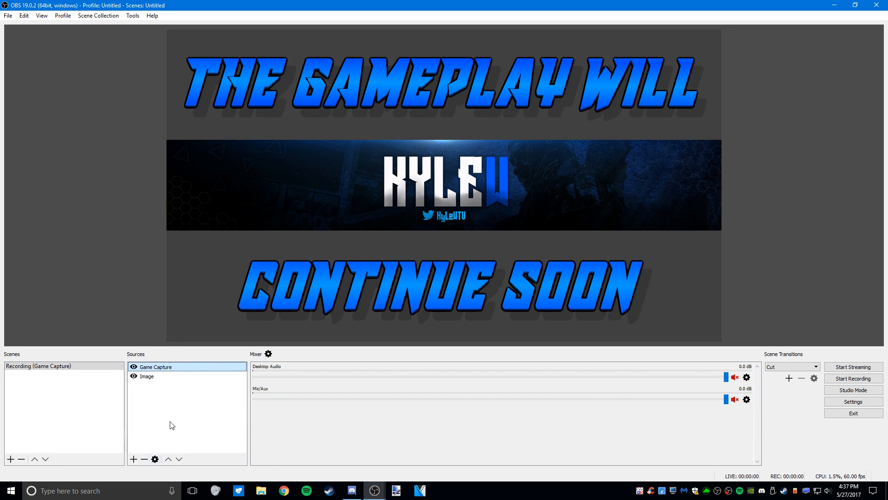
{"action": "left_click", "coordinate": [147, 375]}
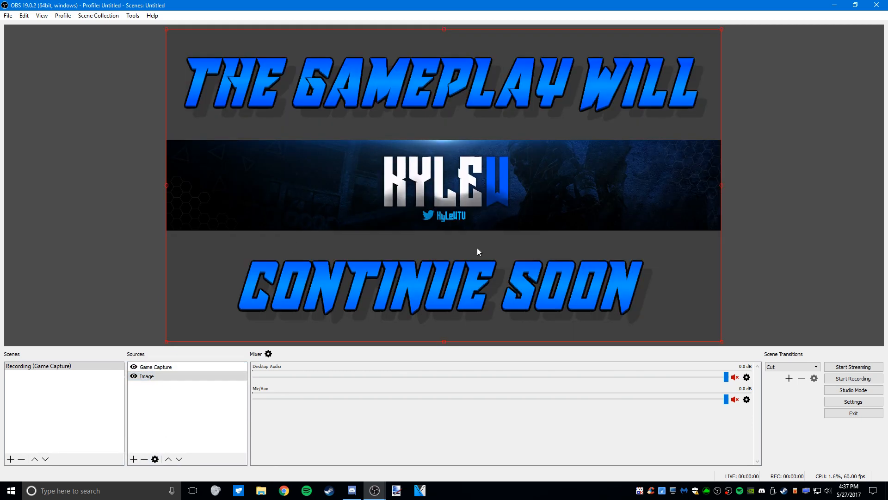
{"action": "double_click", "coordinate": [156, 367]}
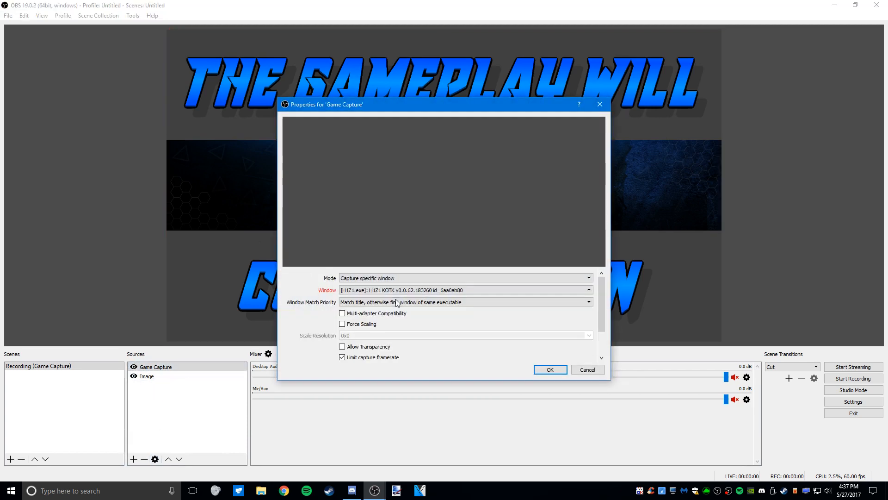
{"action": "left_click", "coordinate": [465, 290]}
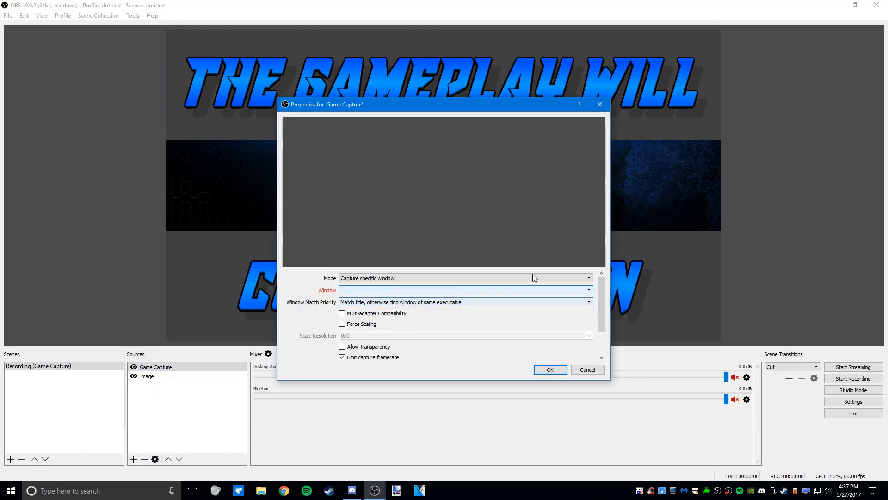
{"action": "left_click", "coordinate": [548, 369]}
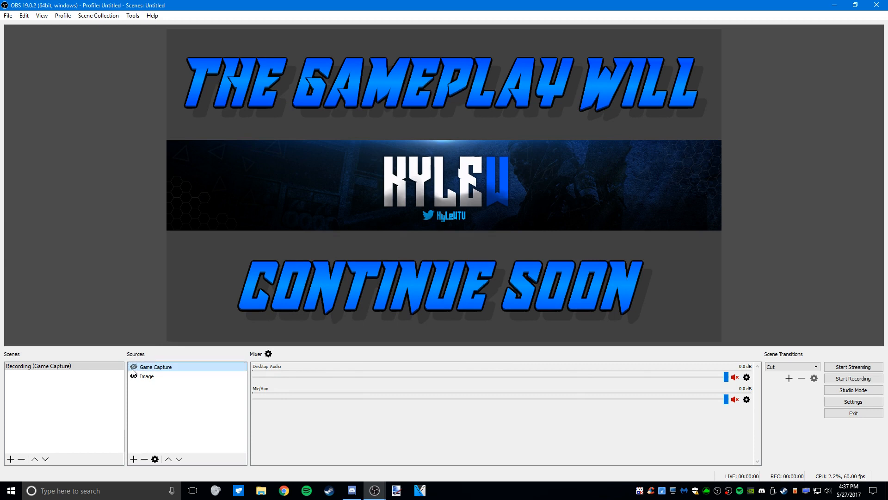
{"action": "left_click", "coordinate": [147, 376]}
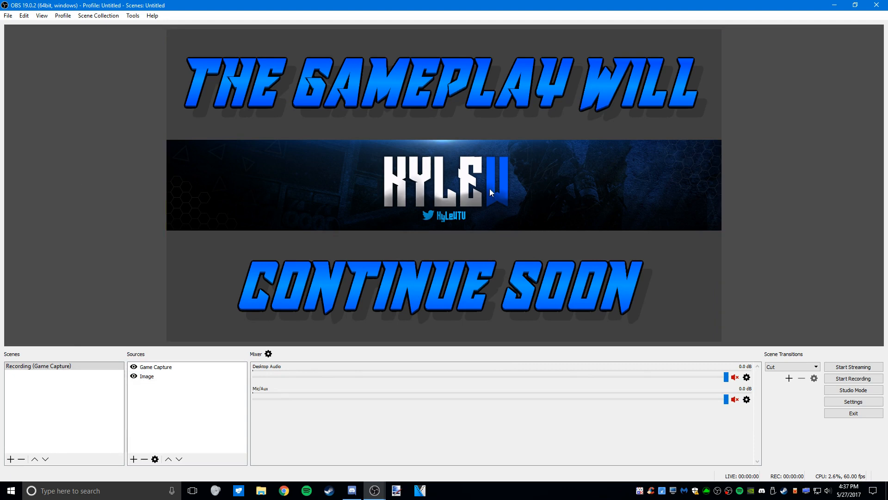
{"action": "mouse_move", "coordinate": [774, 236]}
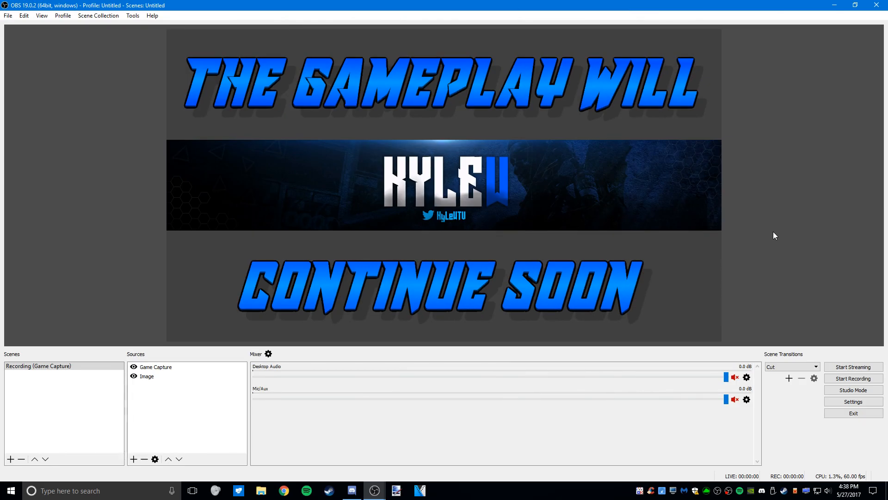